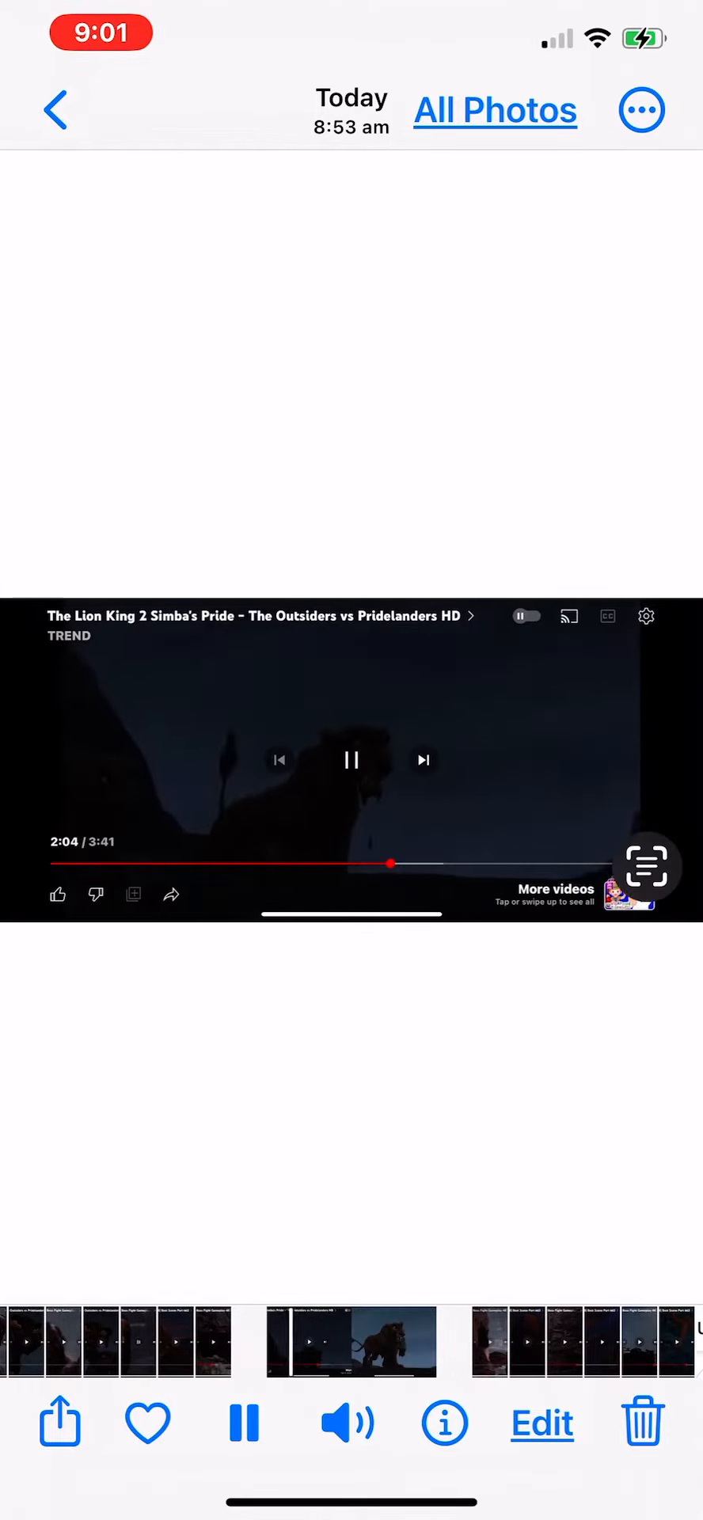
scroll(down, 3)
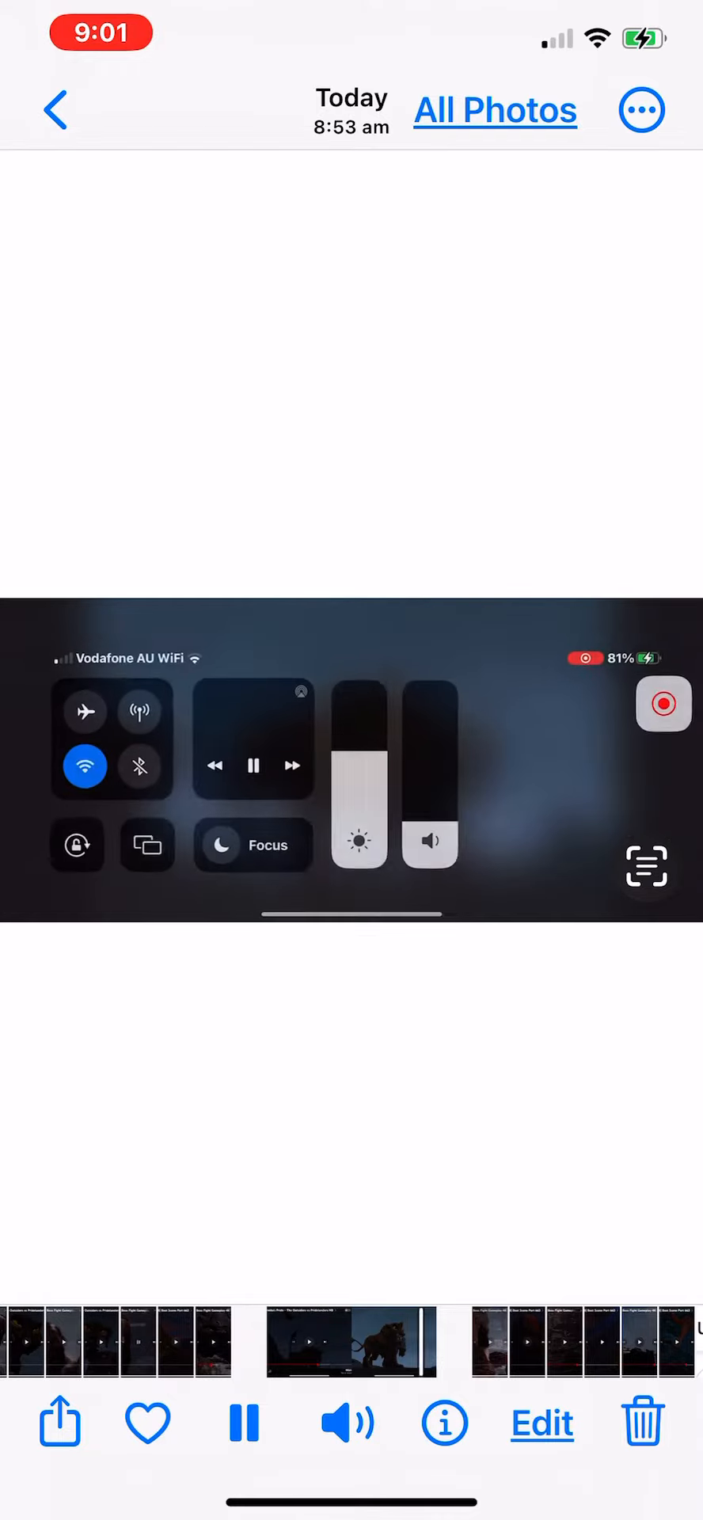